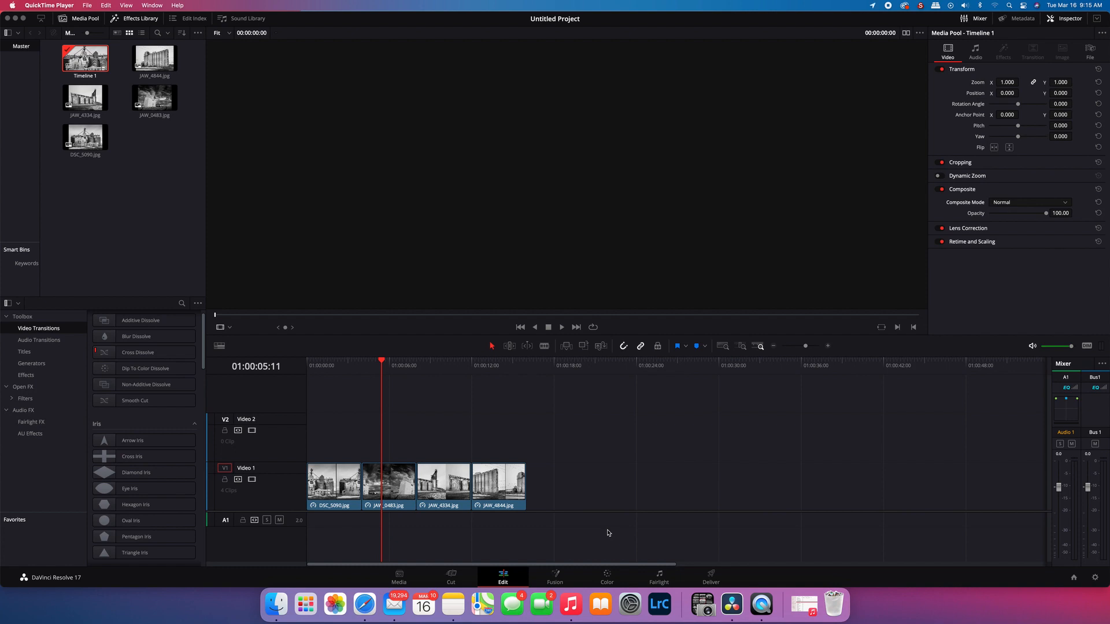
mouse_move(324, 503)
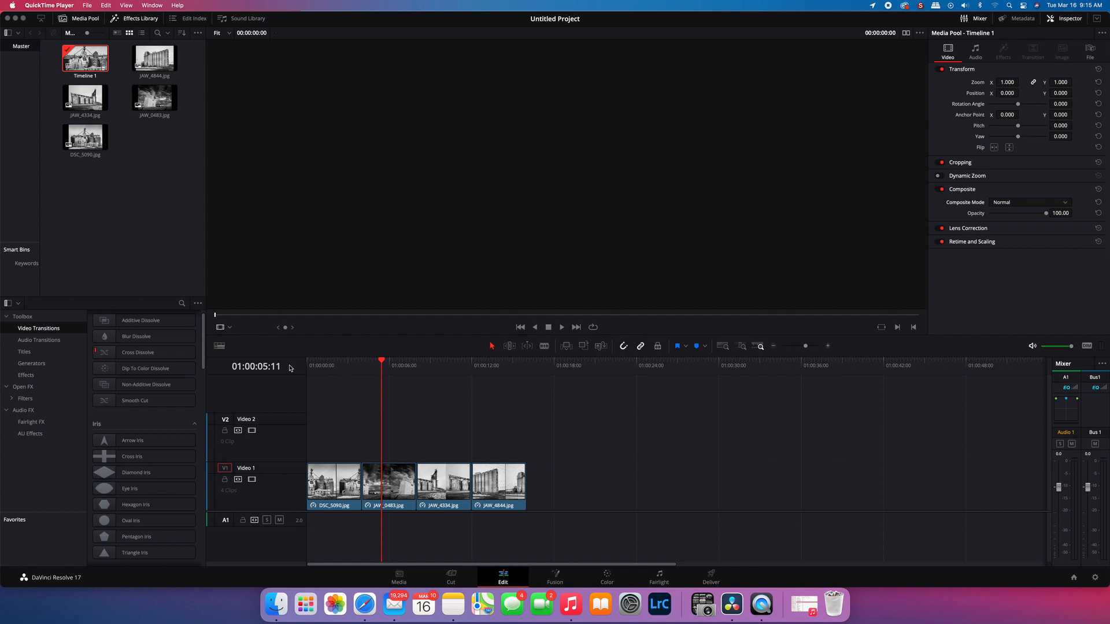
mouse_move(27, 366)
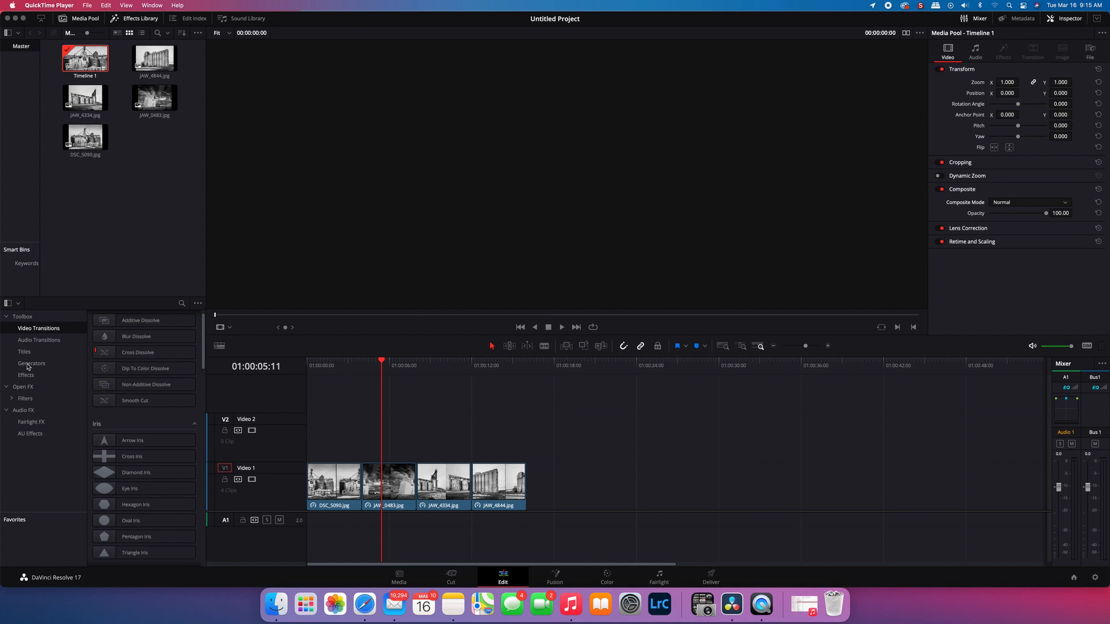
- Drag a Window generator from Toolbox > Generators onto track V2 above the photo clips
click(31, 363)
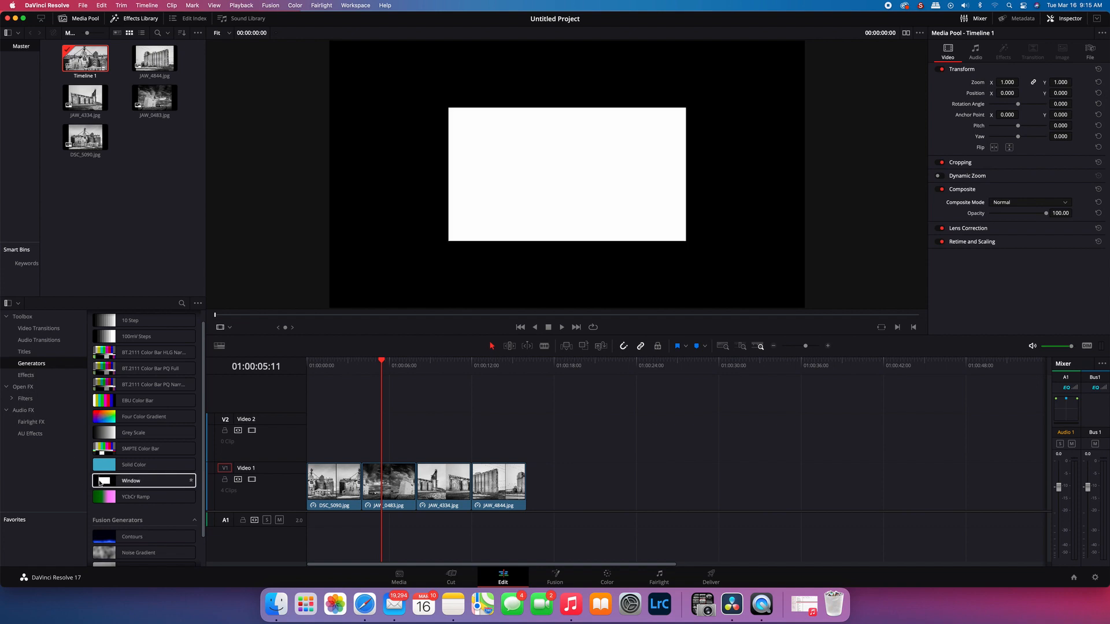
drag(141, 481, 383, 431)
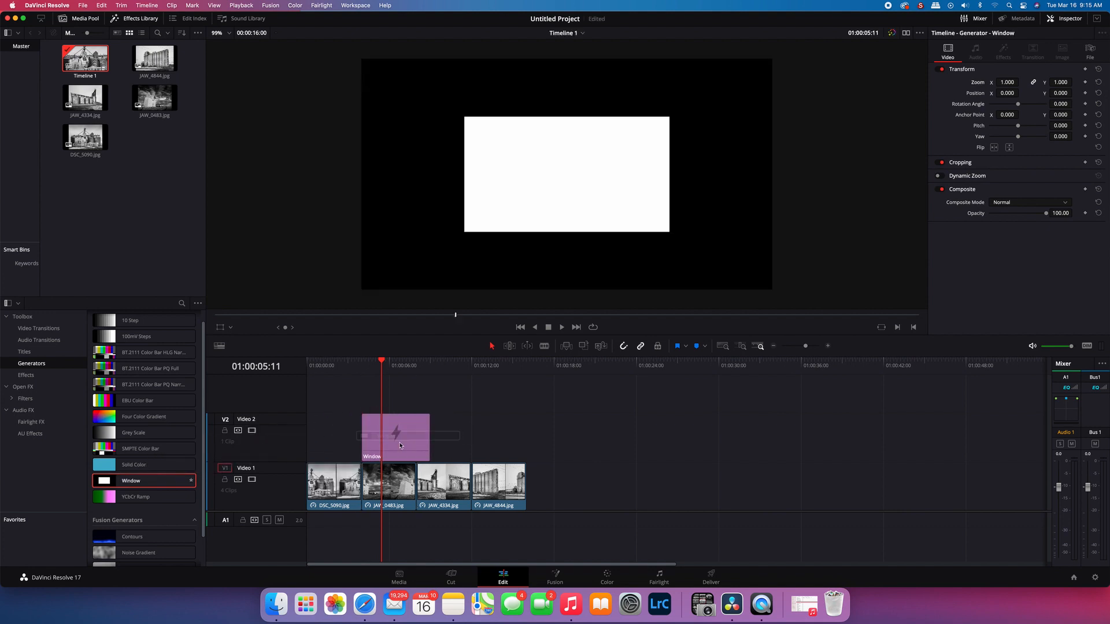
click(395, 436)
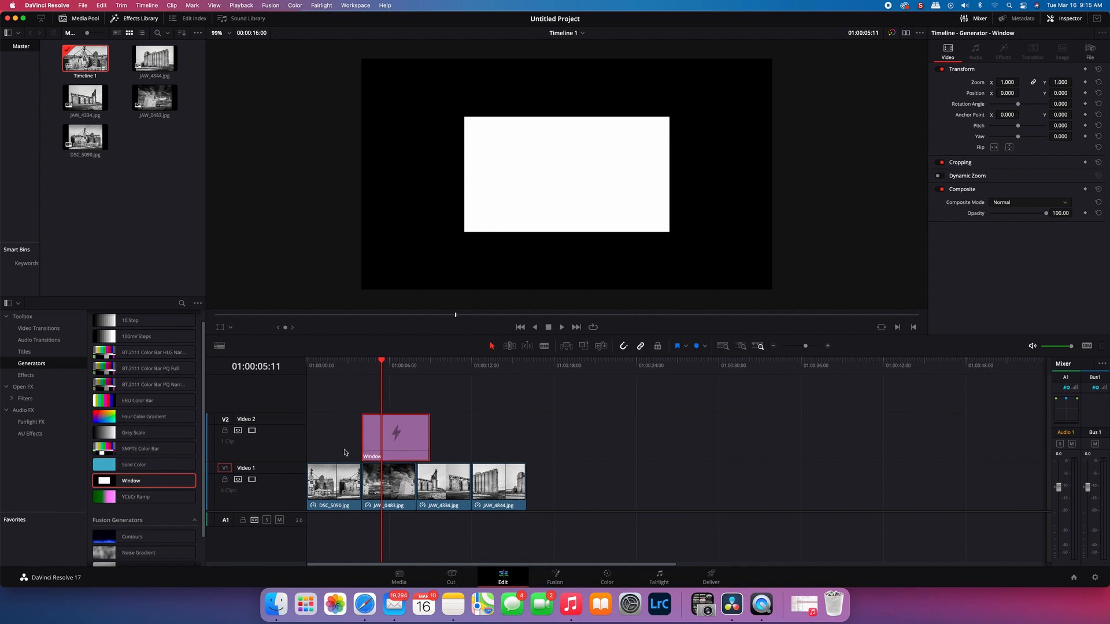
mouse_move(421, 406)
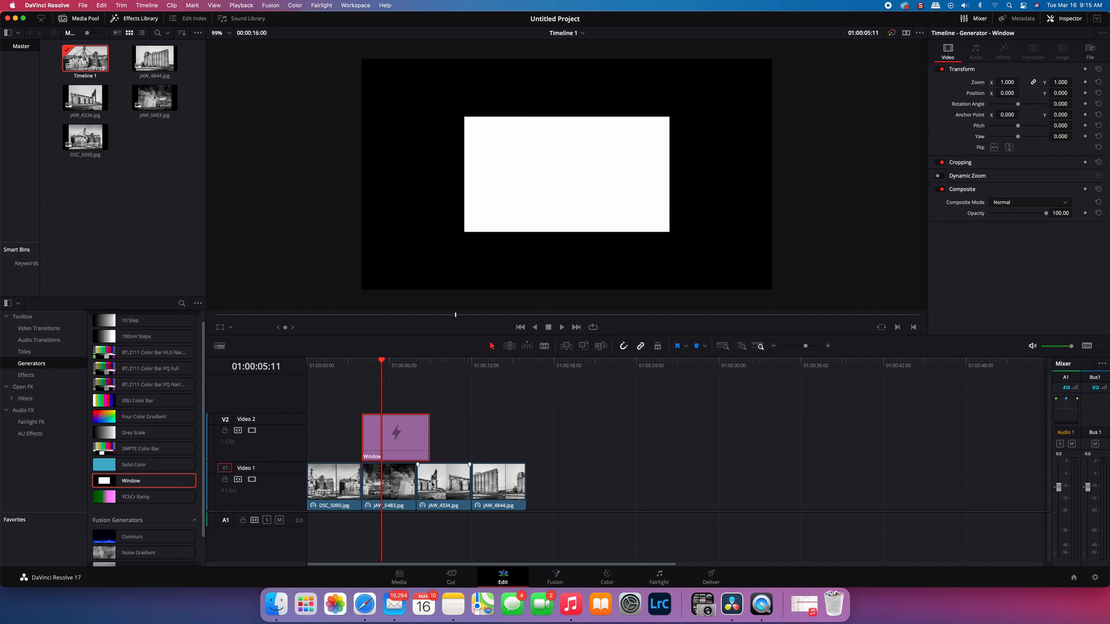
mouse_move(467, 419)
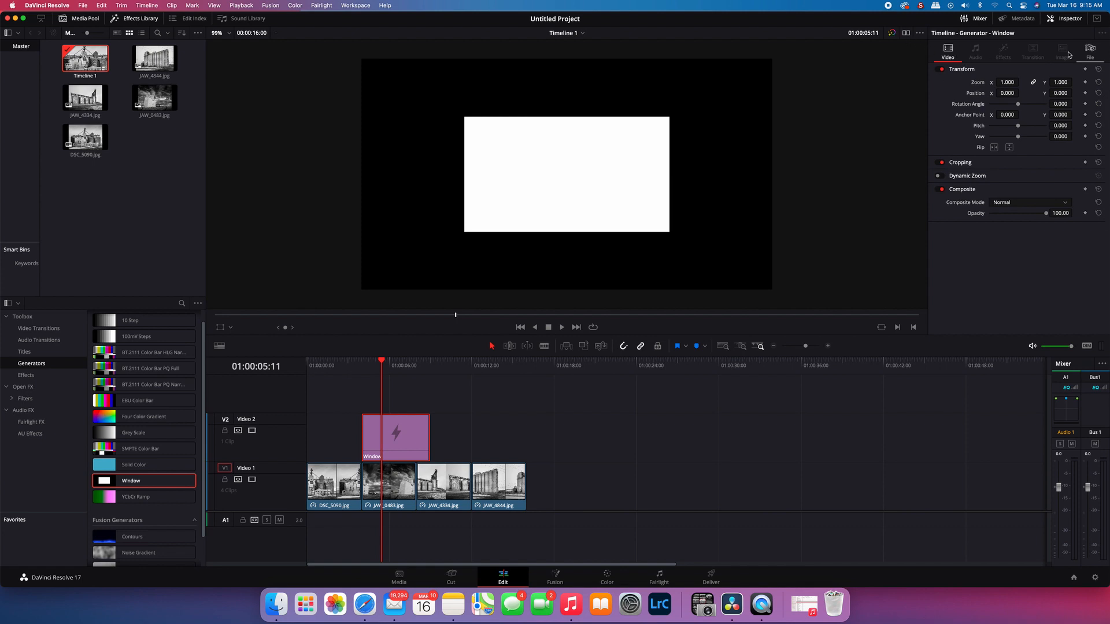
mouse_move(1058, 27)
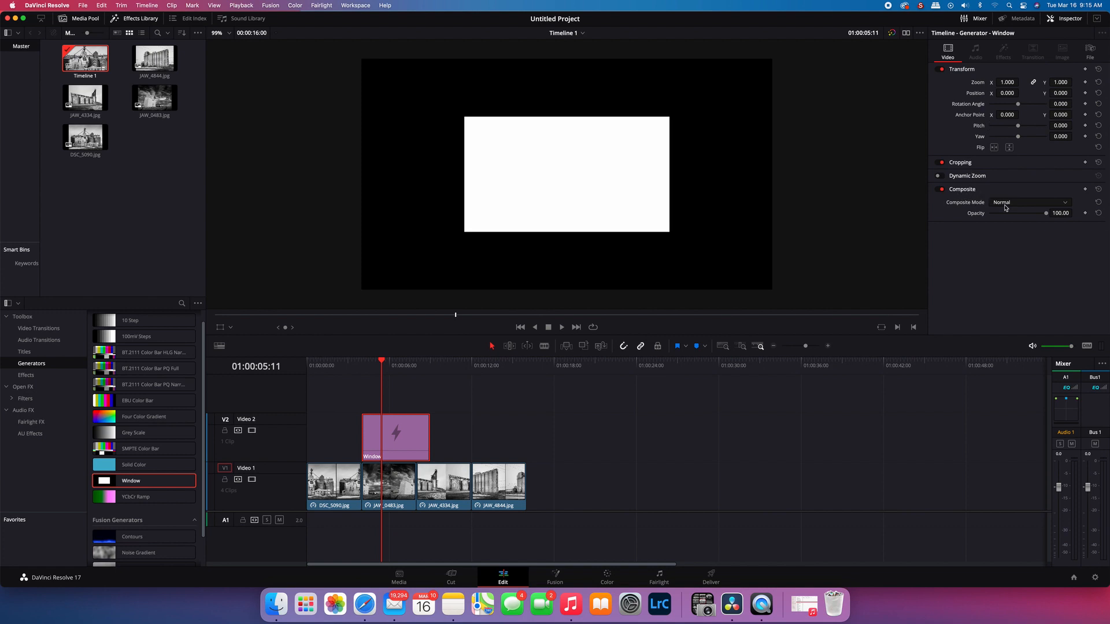
- Set the Window generator's Composite Mode to Multiply in the Inspector
click(1030, 201)
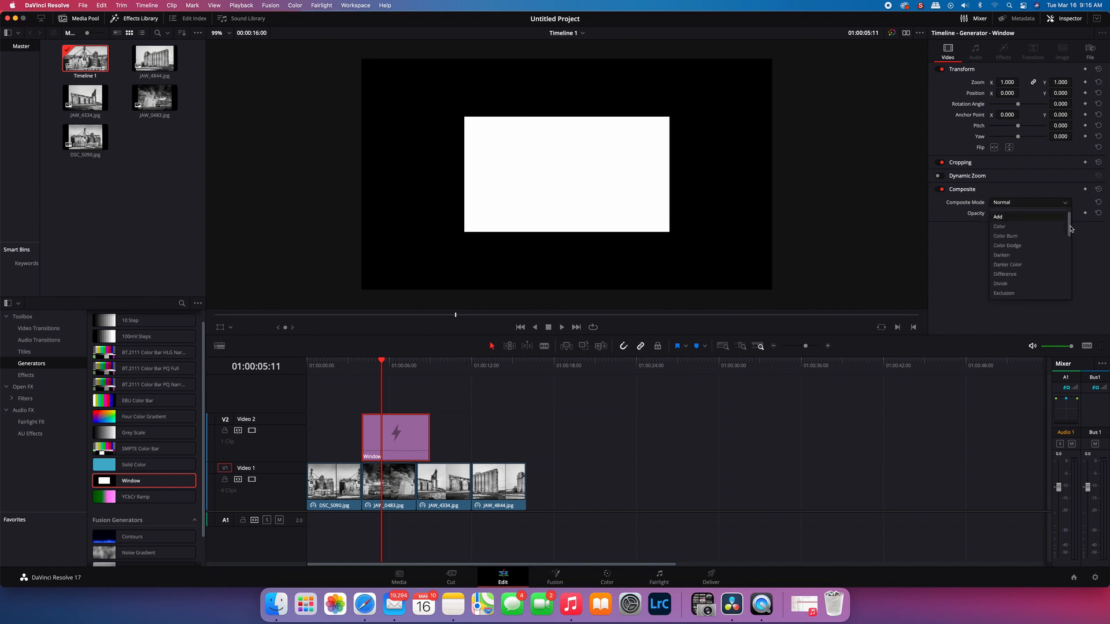
scroll(down, 3)
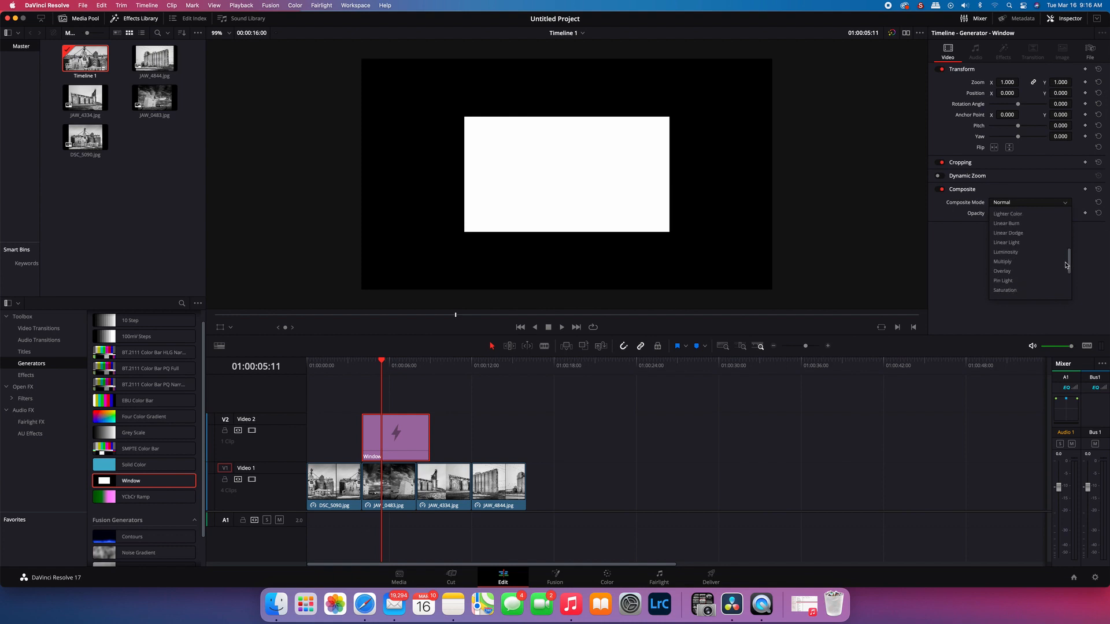
click(1001, 261)
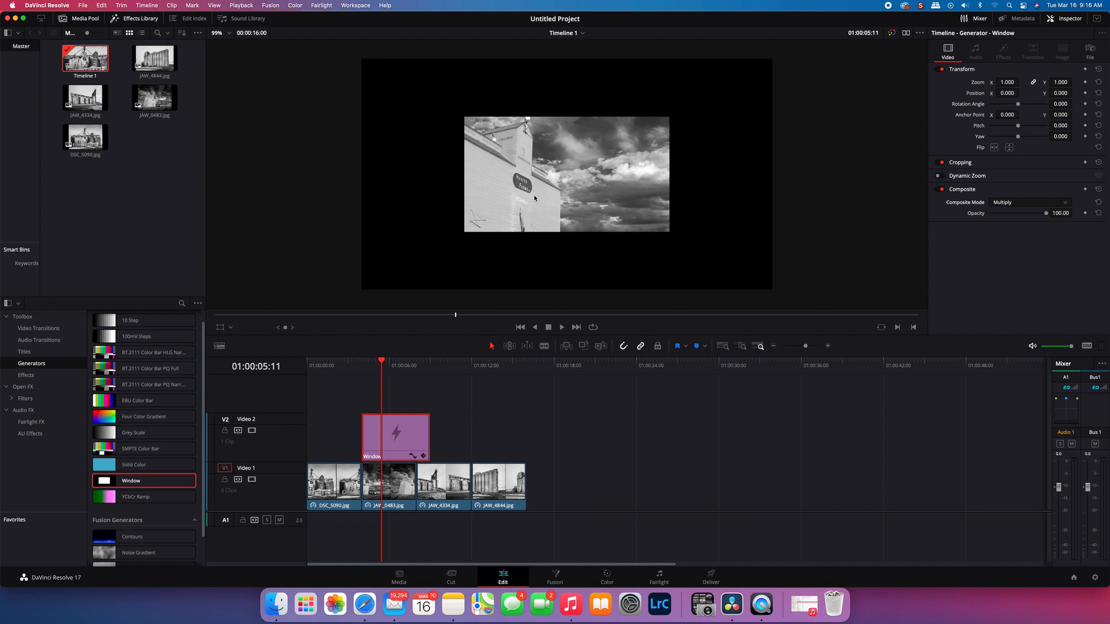
mouse_move(627, 160)
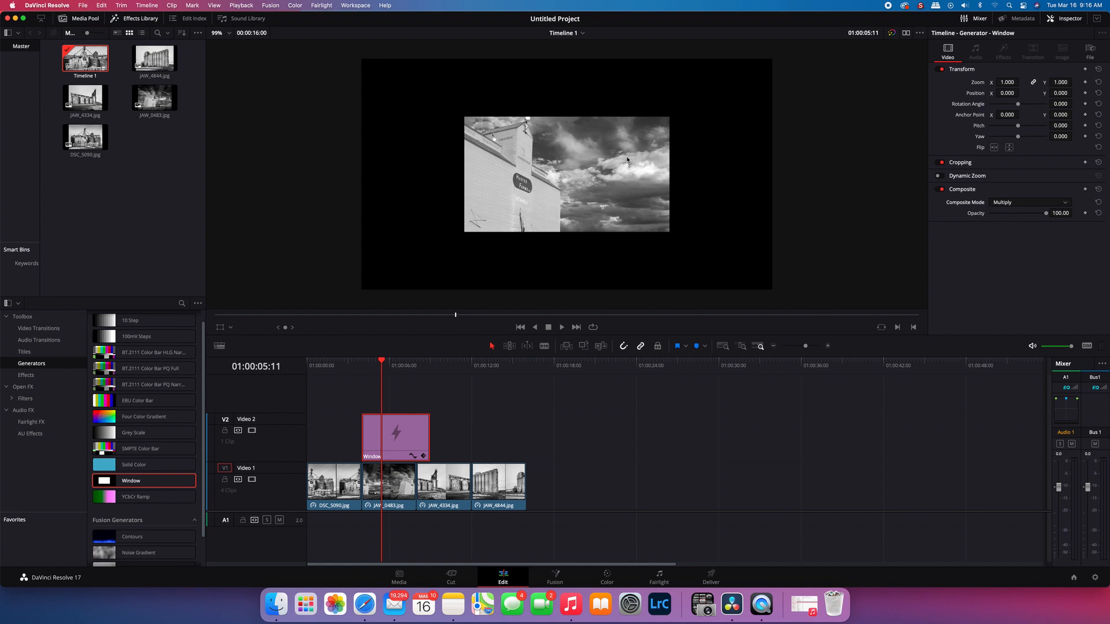
mouse_move(947, 129)
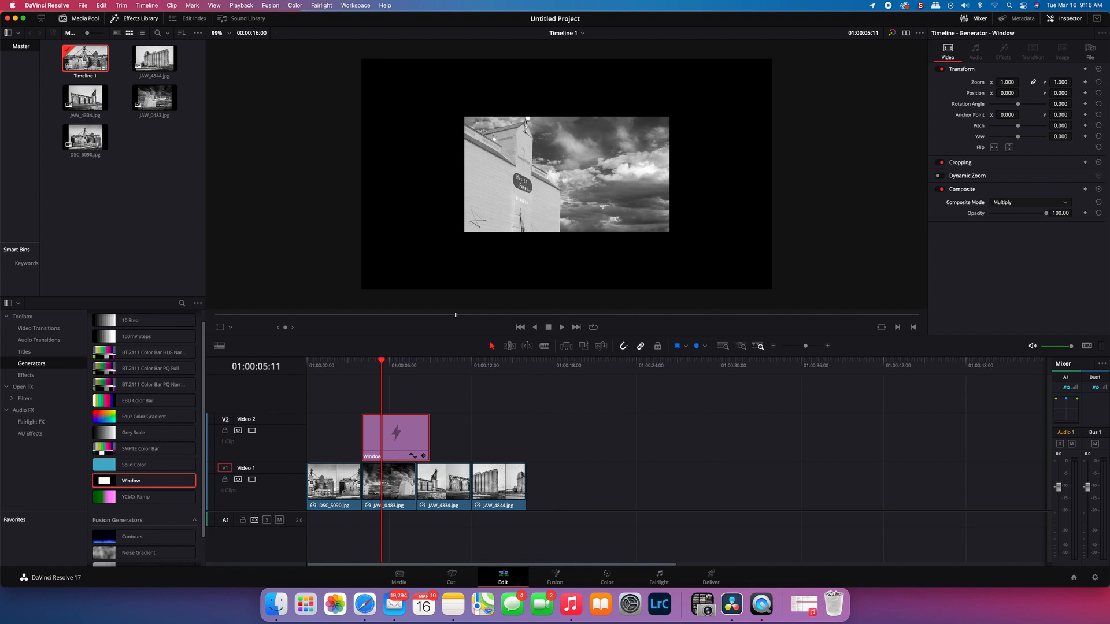
- Raise the generator's Zoom to 1.840 so only a thin black border frames the photo
click(1005, 82)
text(1.680)
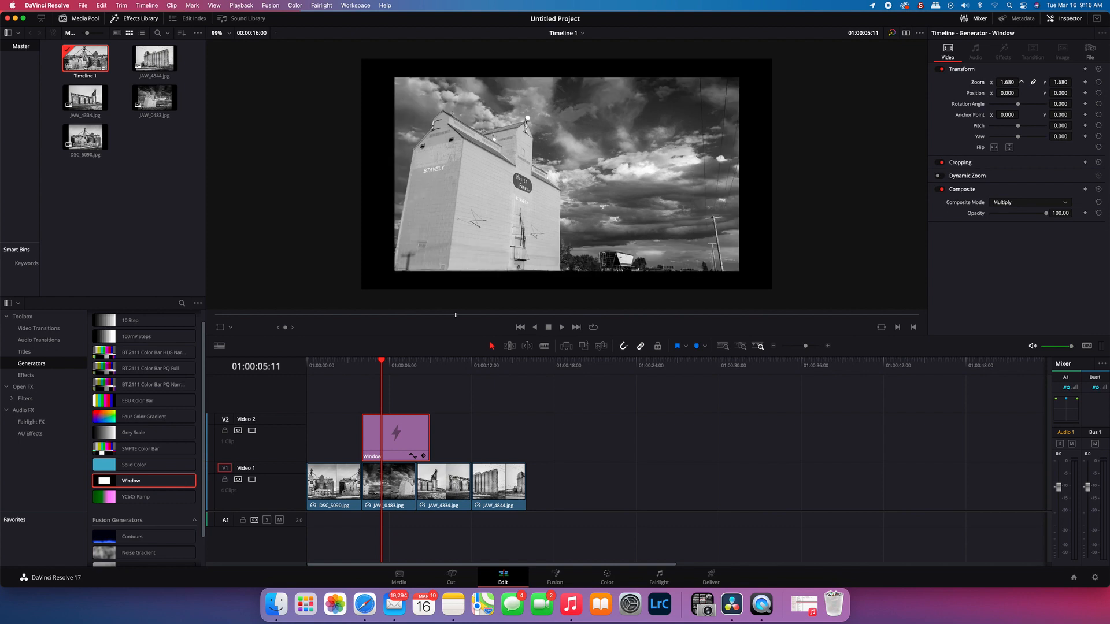
click(1020, 81)
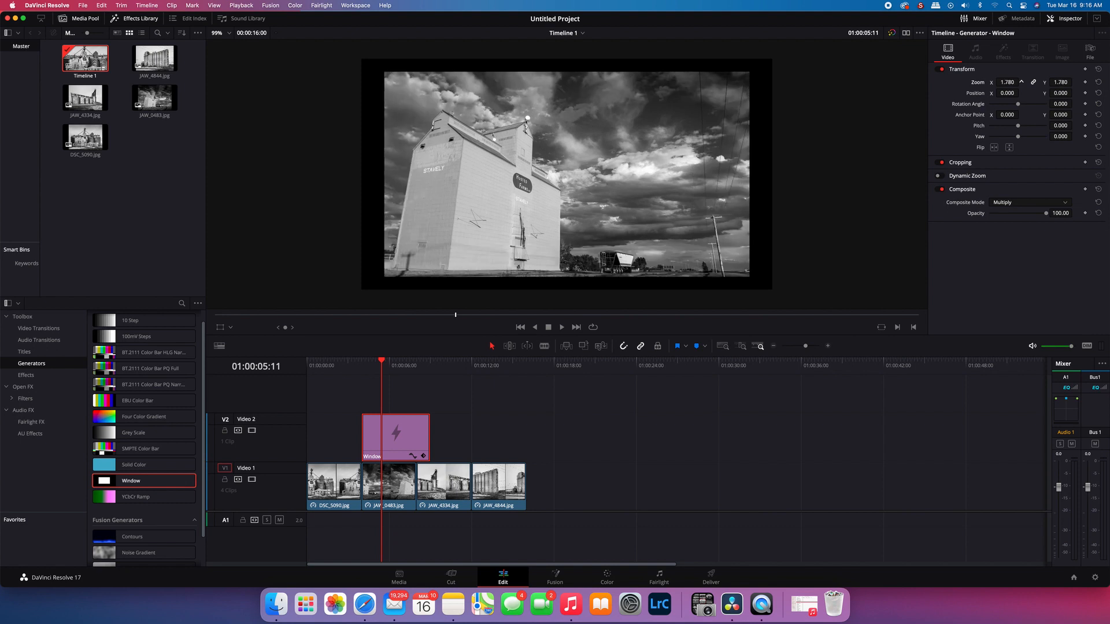
click(1021, 81)
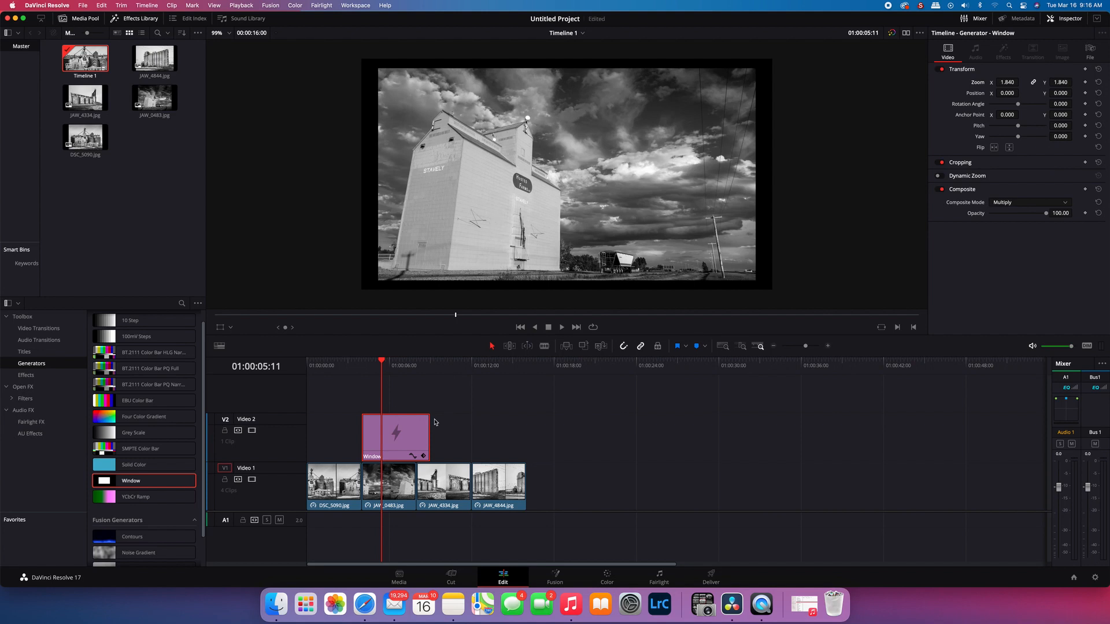
- Trim the Window clip to span all four V1 photos and preview the border on another photo
drag(431, 437, 435, 437)
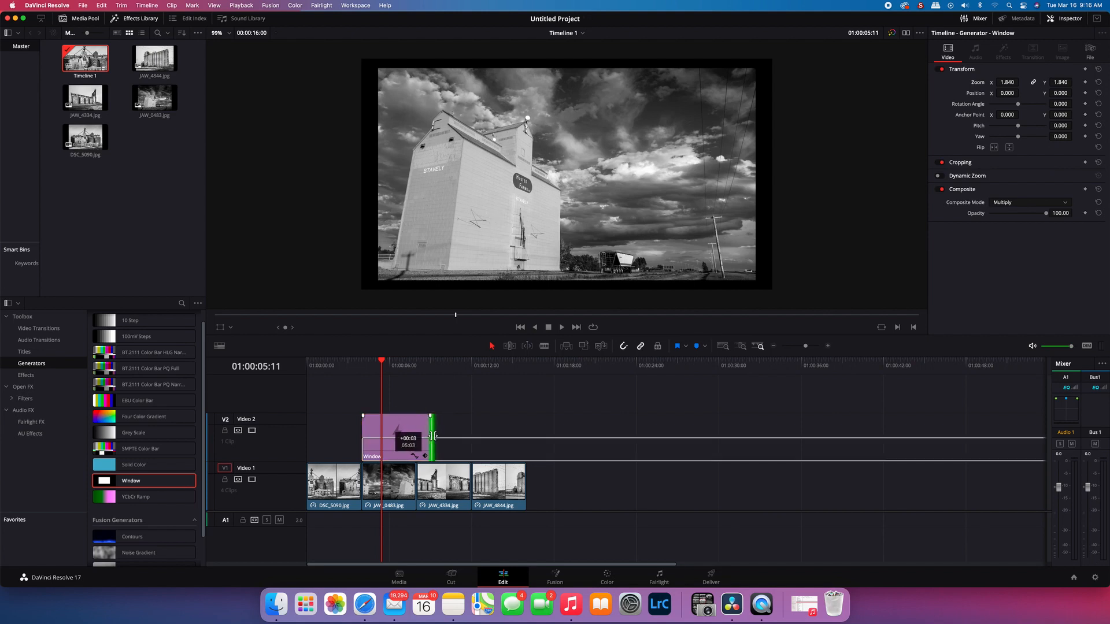
drag(431, 435, 524, 435)
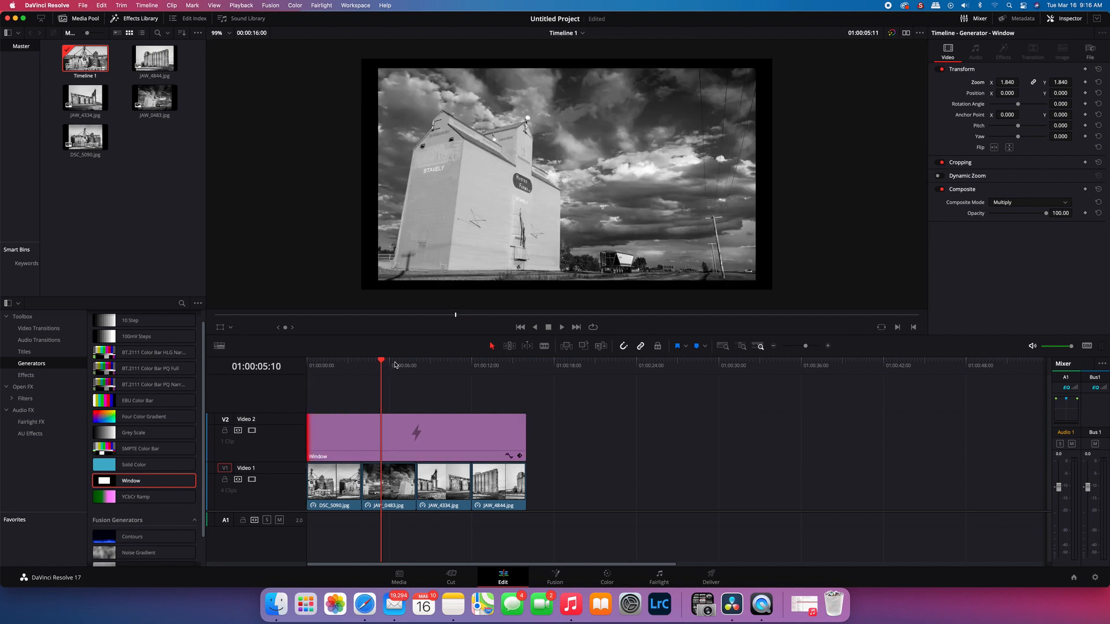
click(439, 365)
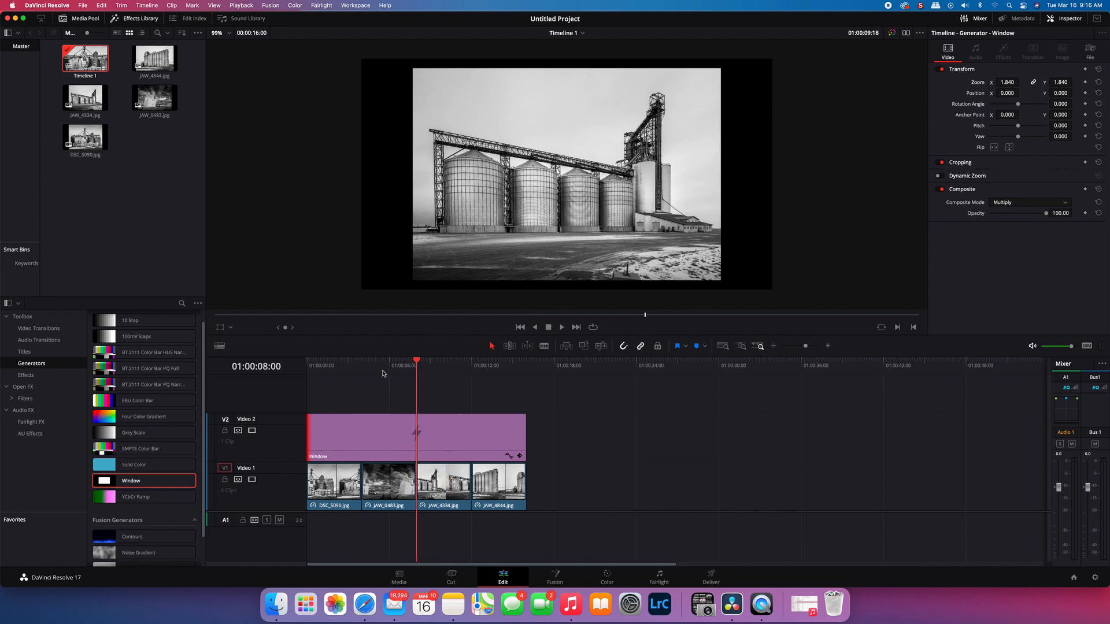
click(383, 364)
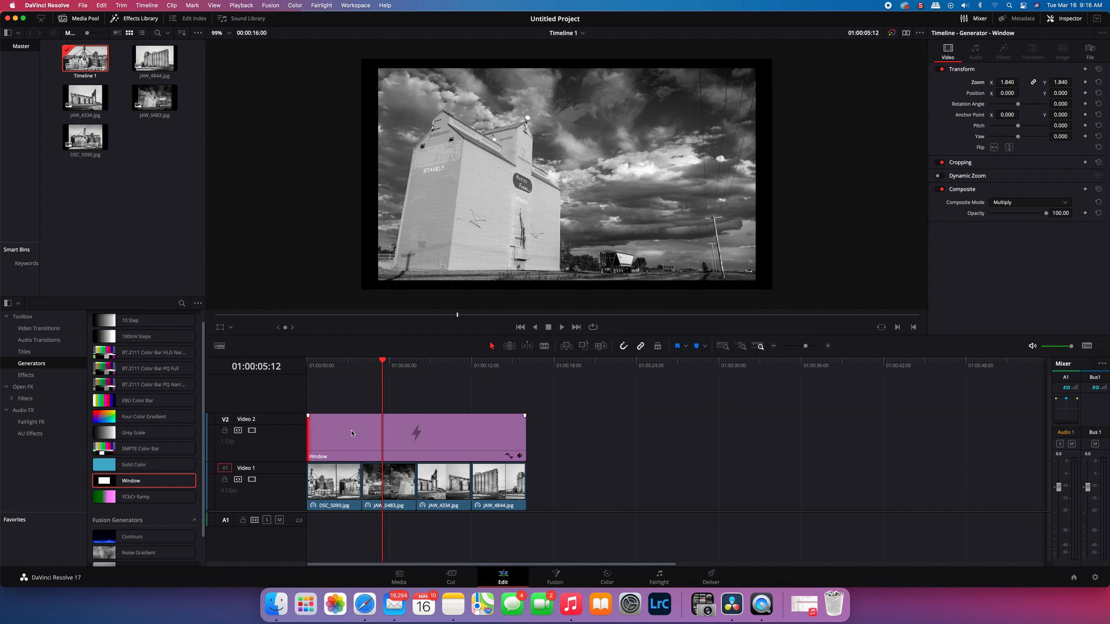
mouse_move(354, 432)
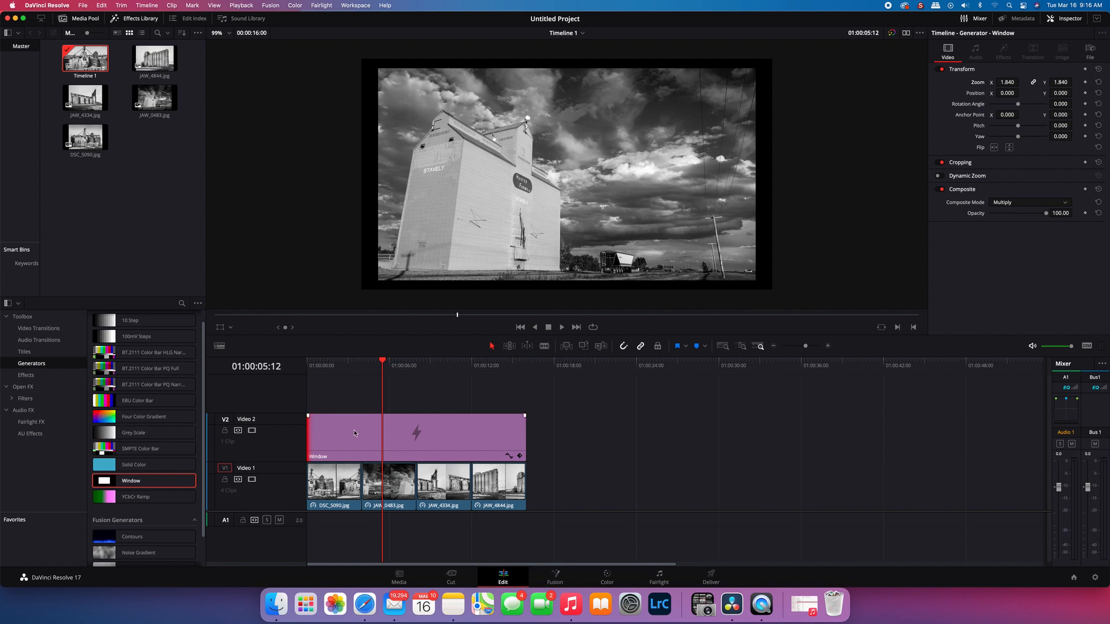